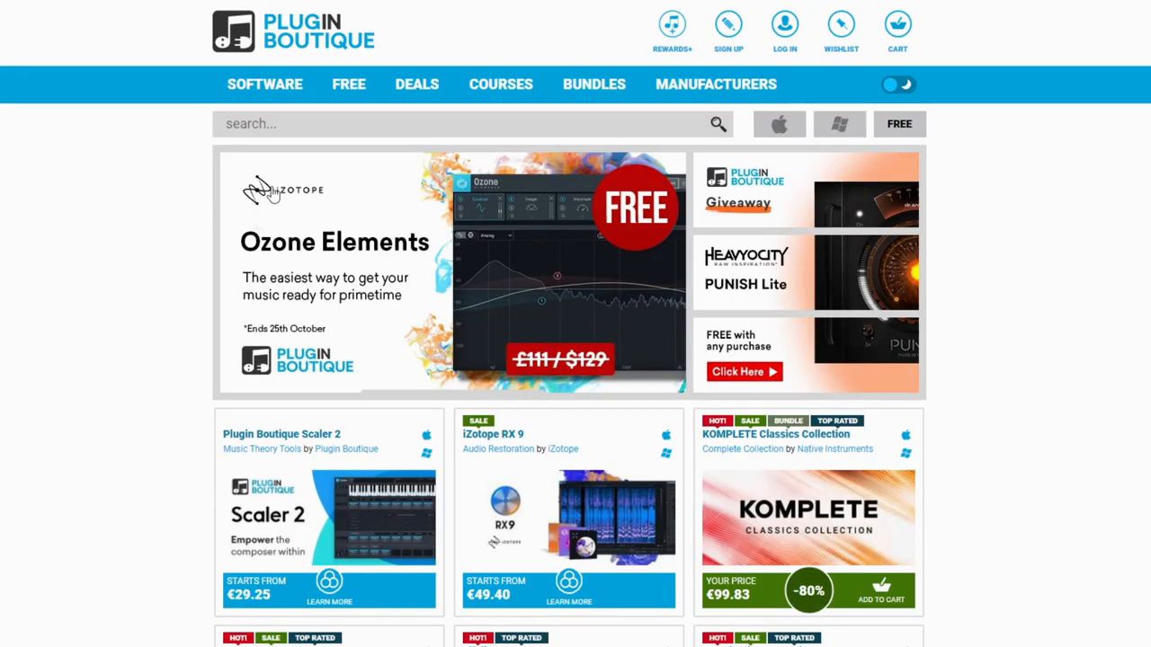
{"action": "mouse_move", "coordinate": [579, 285]}
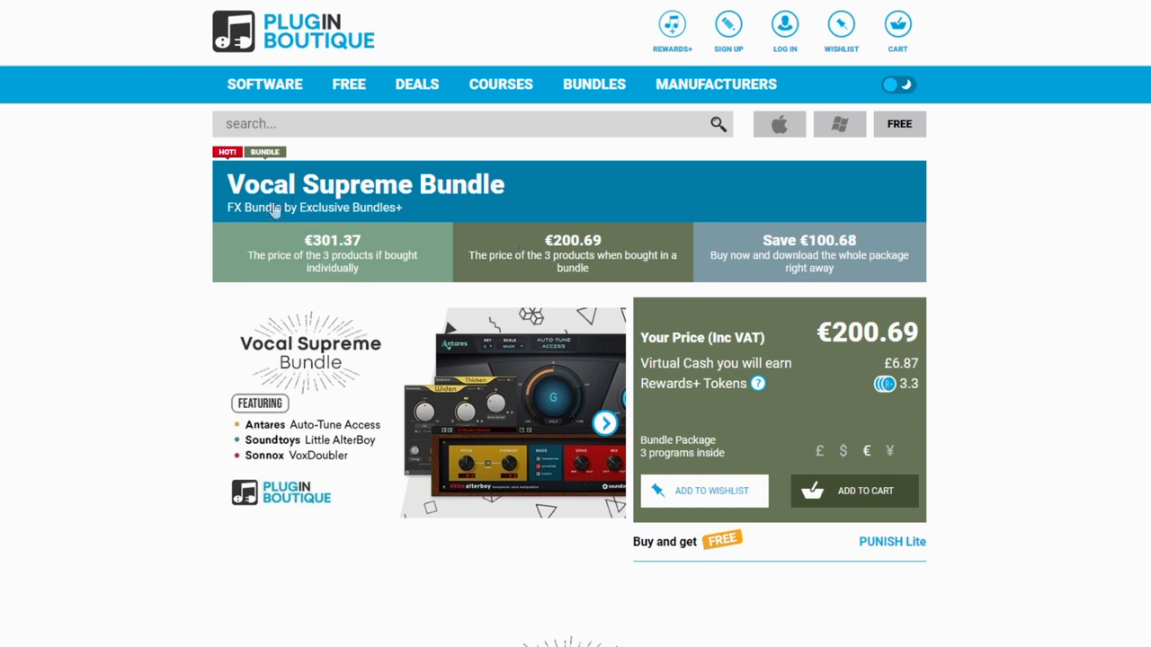
{"action": "mouse_move", "coordinate": [216, 324]}
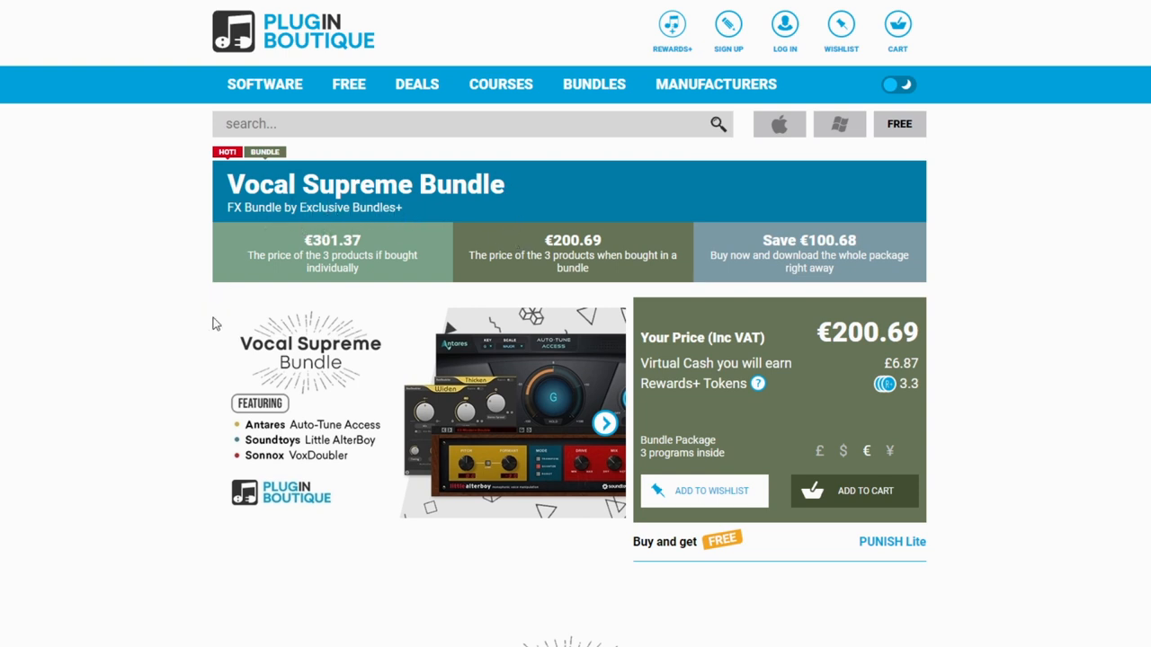
Scroll down the Plugin Boutique page from the Vocal Supreme Bundle to the Current Deals section
{"action": "scroll", "scroll_direction": "down", "scroll_amount": 3}
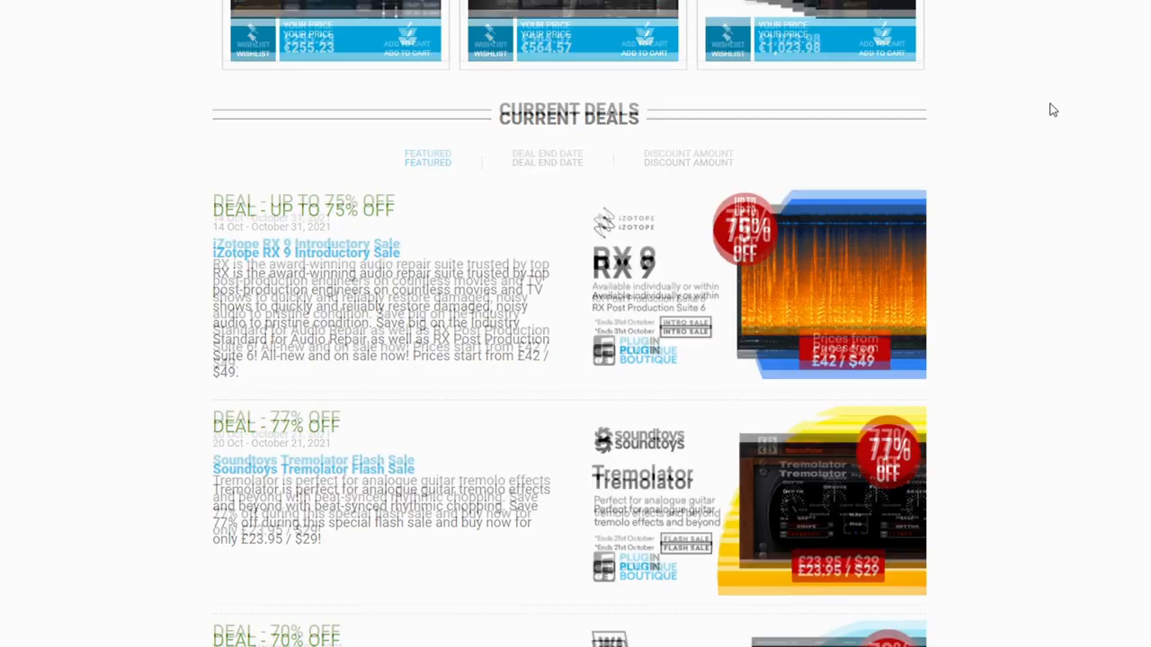
{"action": "scroll", "scroll_direction": "down", "scroll_amount": 3}
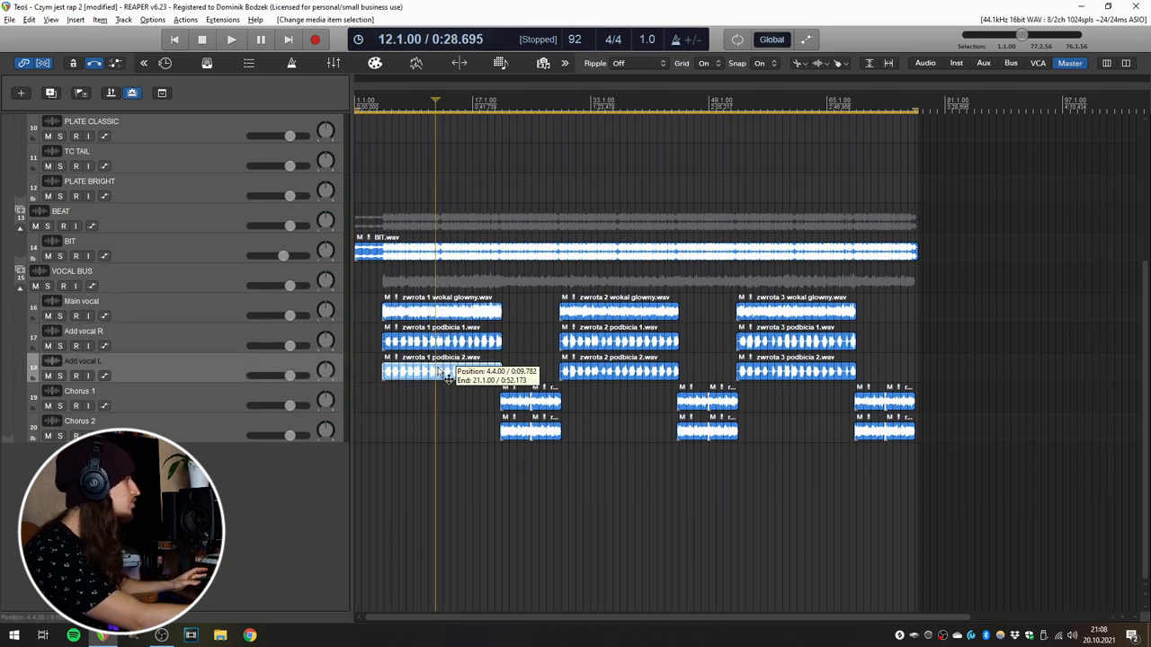
{"action": "left_click", "coordinate": [518, 103]}
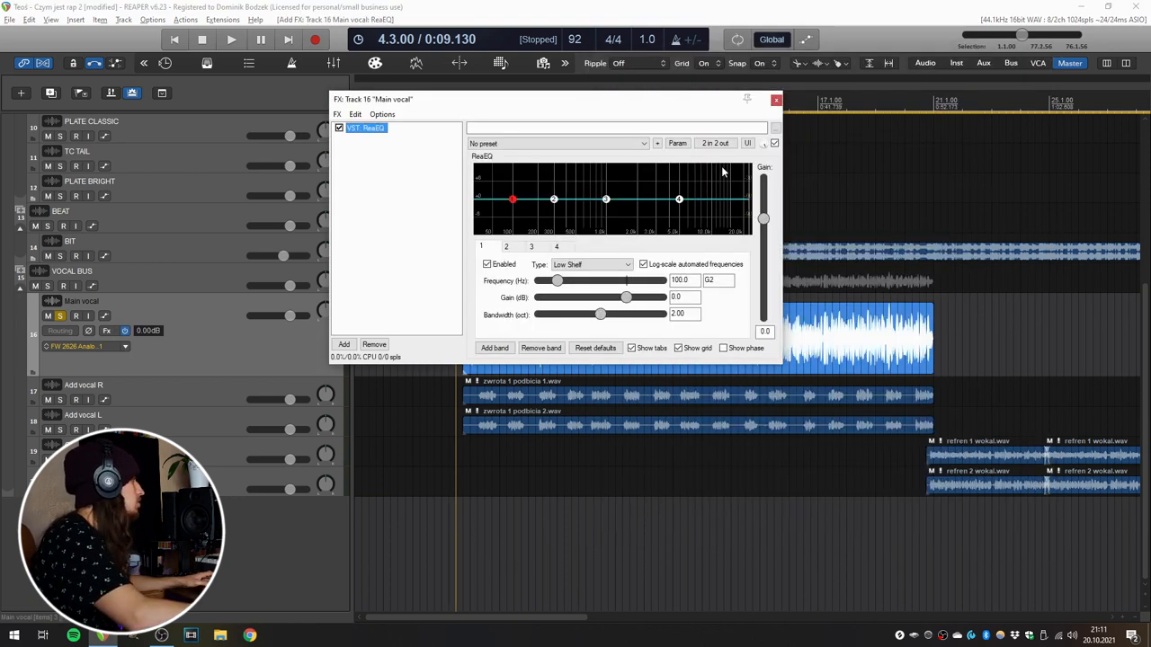
{"action": "mouse_move", "coordinate": [644, 178]}
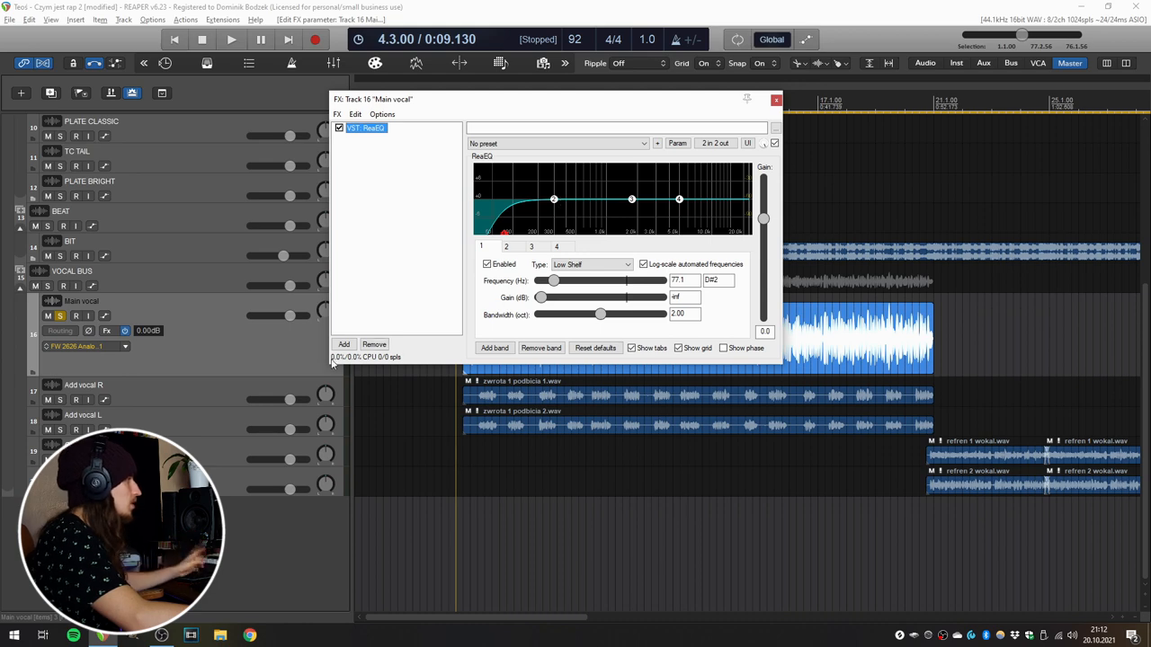
Insert JS De-esser, ReaComp and a second ReaEQ after the first ReaEQ on Main vocal
{"action": "left_click", "coordinate": [343, 345]}
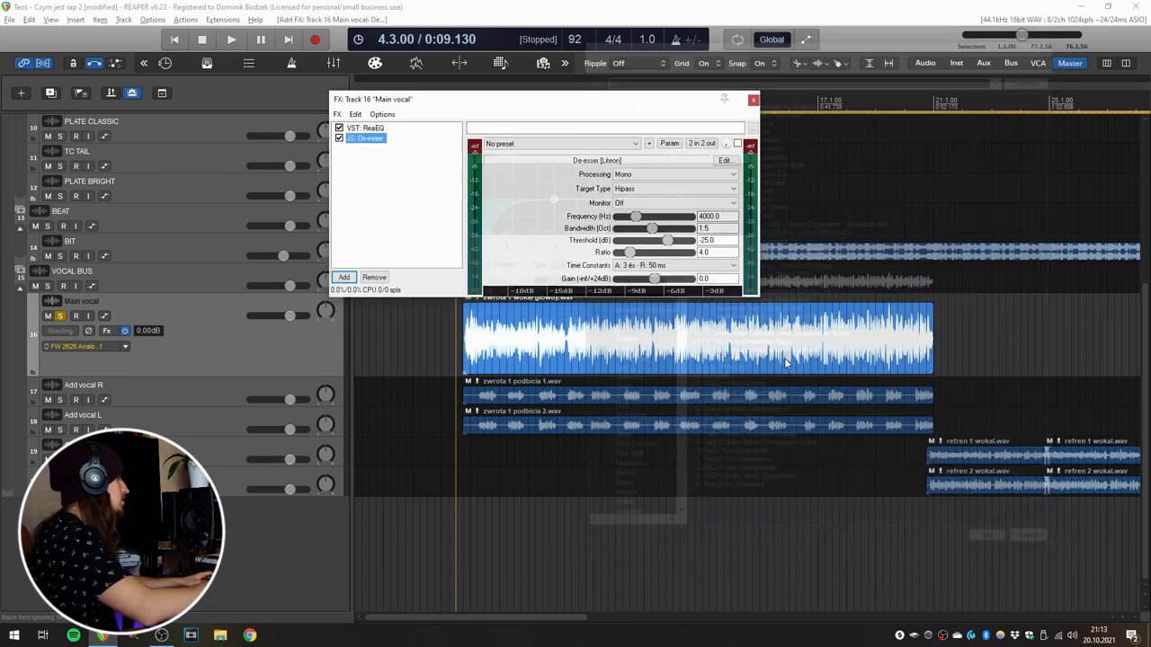
{"action": "left_click", "coordinate": [344, 277]}
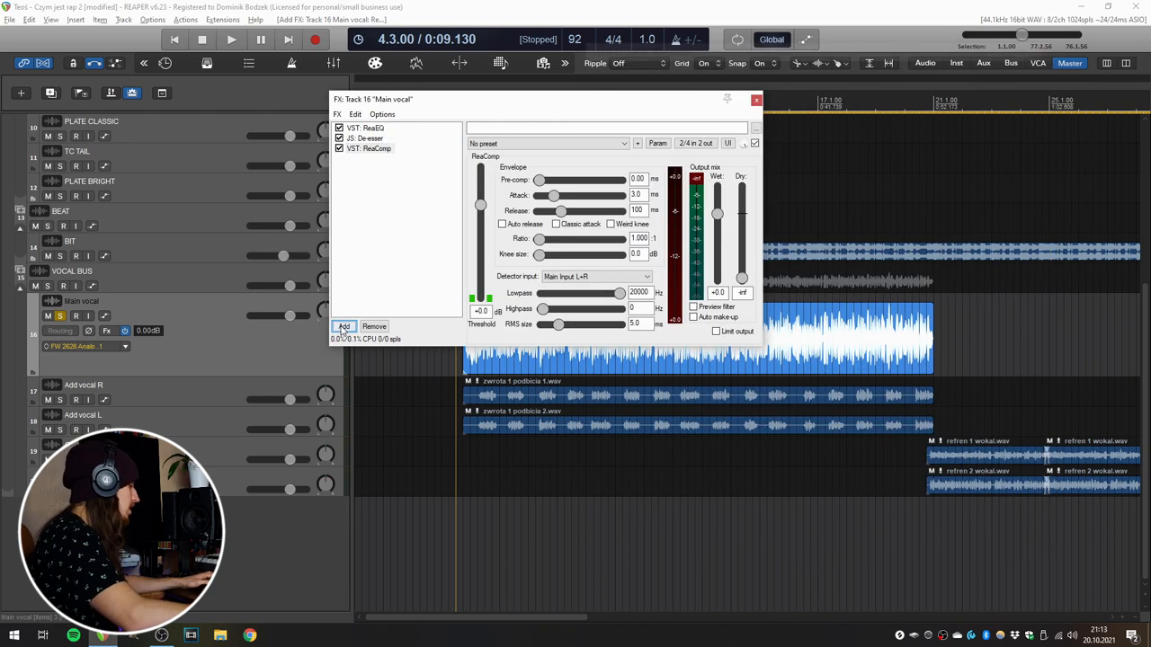
{"action": "left_click", "coordinate": [343, 325]}
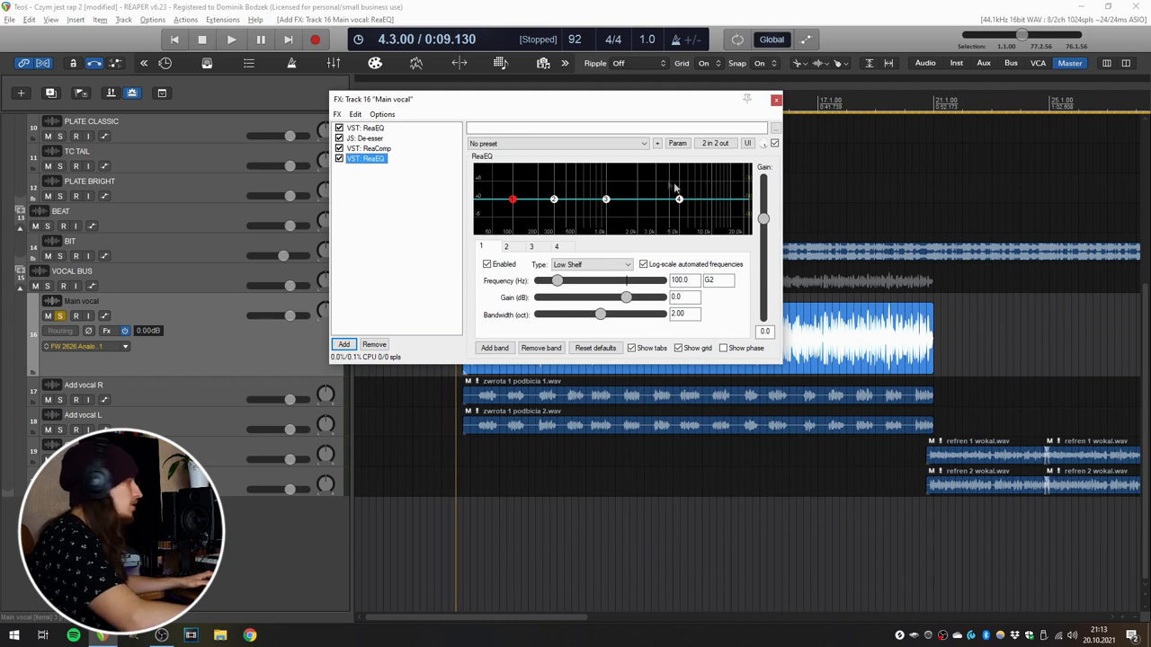
{"action": "mouse_move", "coordinate": [676, 188]}
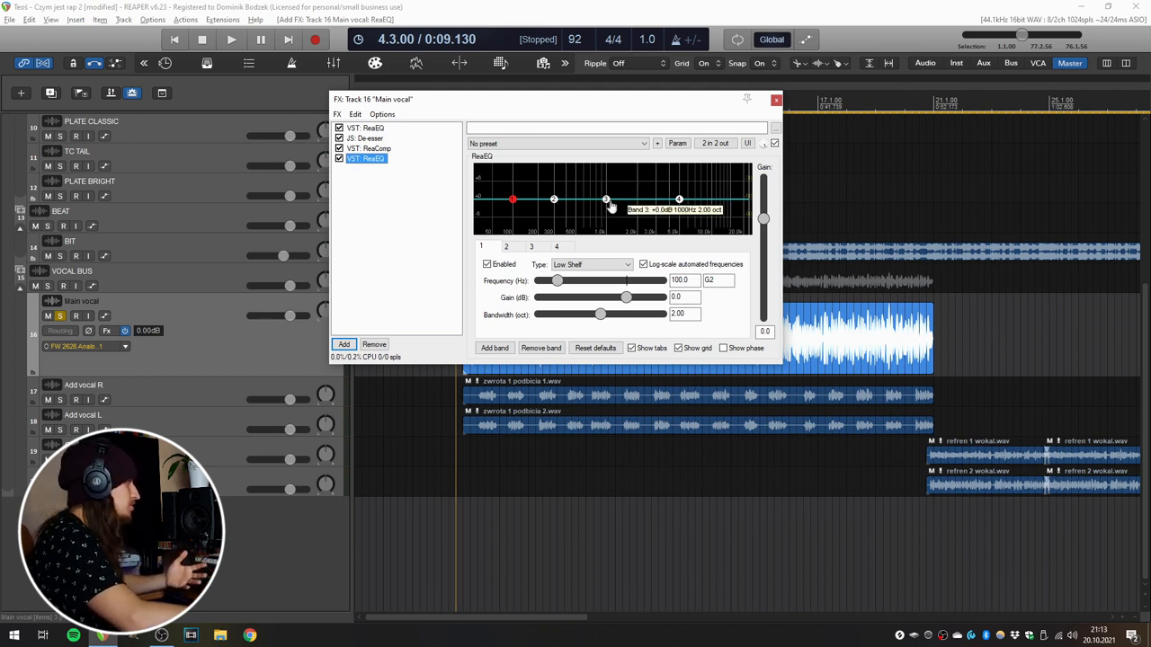
Boost a mid band in the last ReaEQ, then disable that band again
{"action": "left_click_drag", "start_coordinate": [608, 198], "coordinate": [633, 192]}
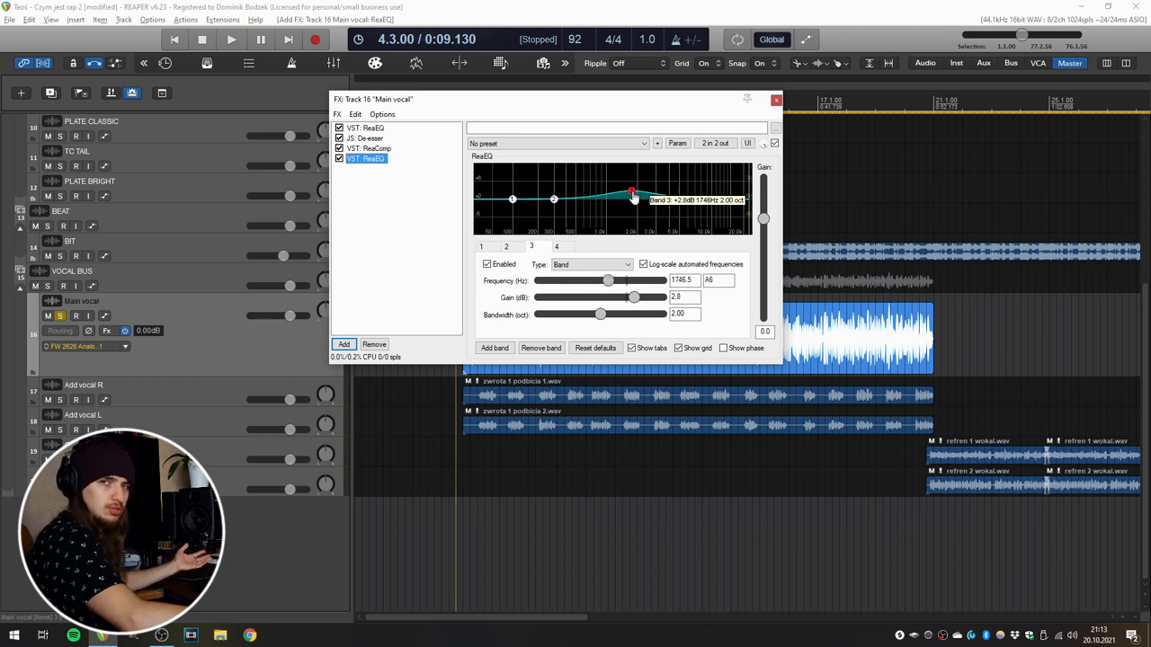
{"action": "left_click", "coordinate": [365, 128]}
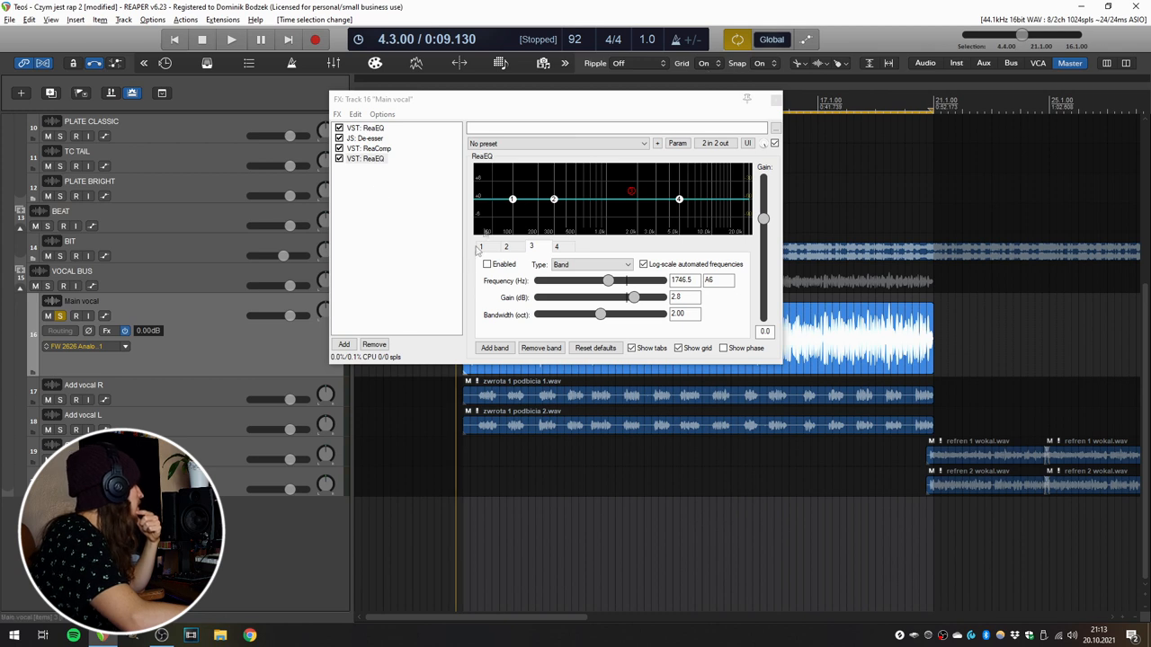
Bring up the first ReaEQ in the chain and select a band to edit
{"action": "left_click", "coordinate": [480, 246]}
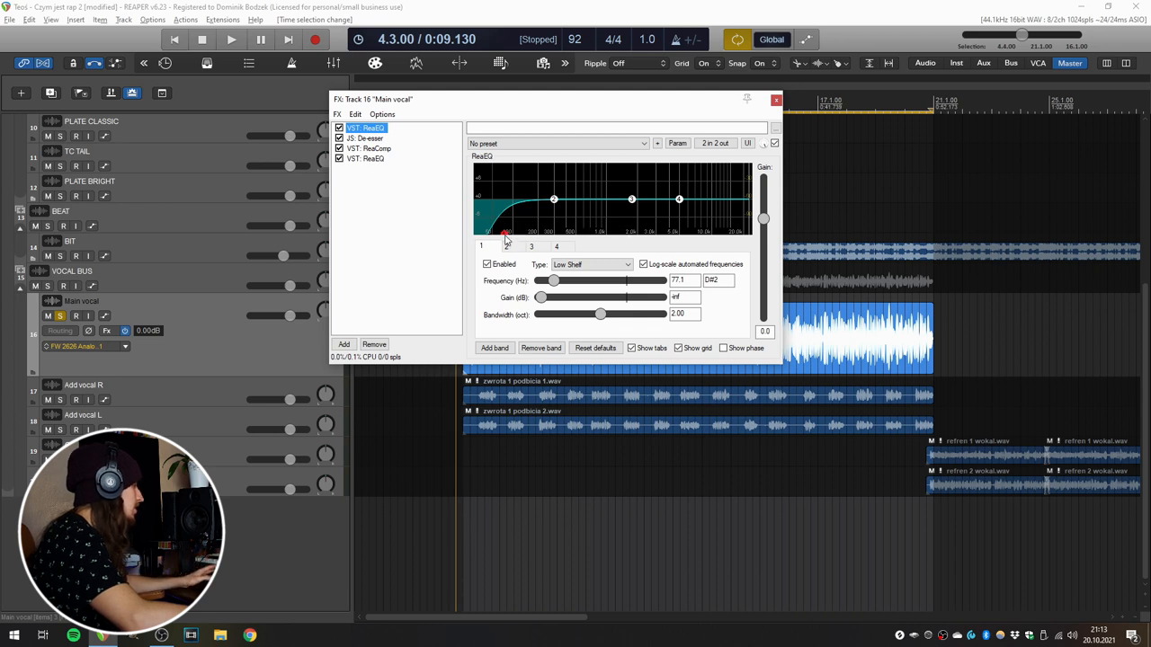
{"action": "left_click", "coordinate": [231, 40]}
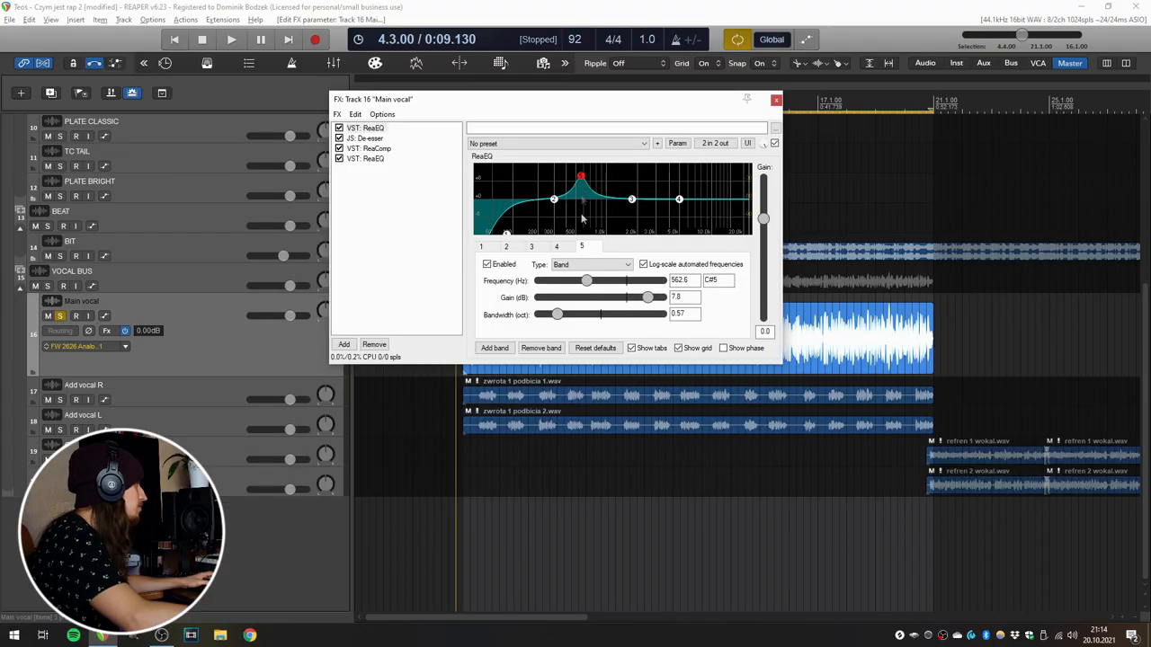
Push band 5 to a strong boost and sweep it from the highs down to around 300 Hz
{"action": "left_click_drag", "start_coordinate": [576, 313], "coordinate": [556, 313]}
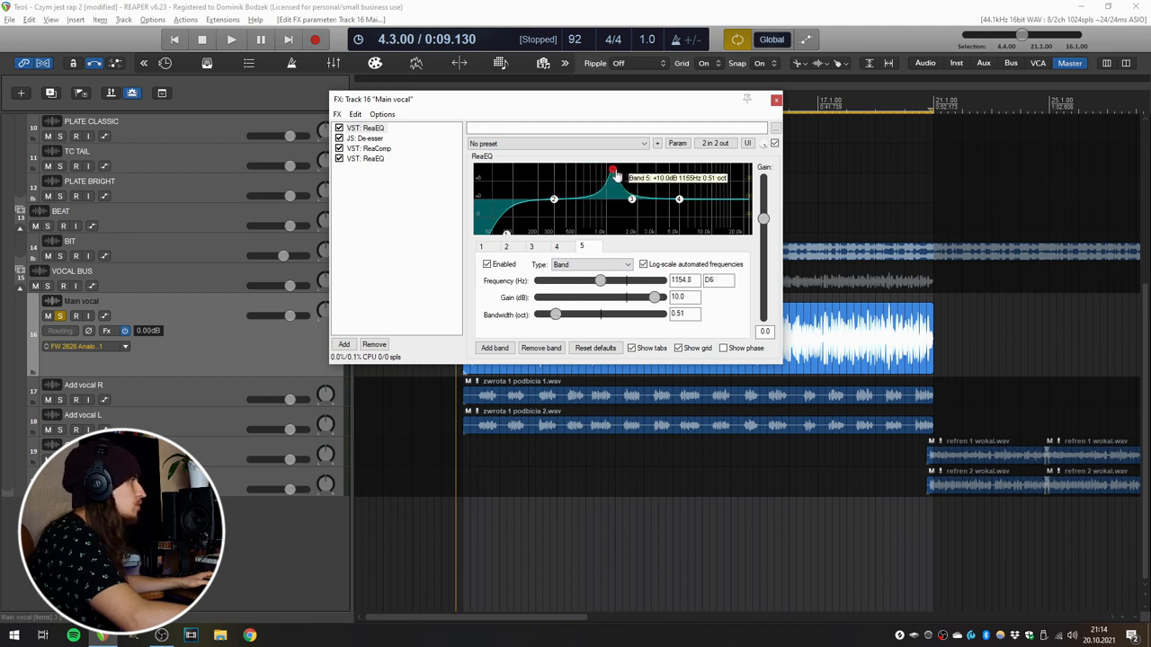
{"action": "left_click_drag", "start_coordinate": [612, 171], "coordinate": [701, 178]}
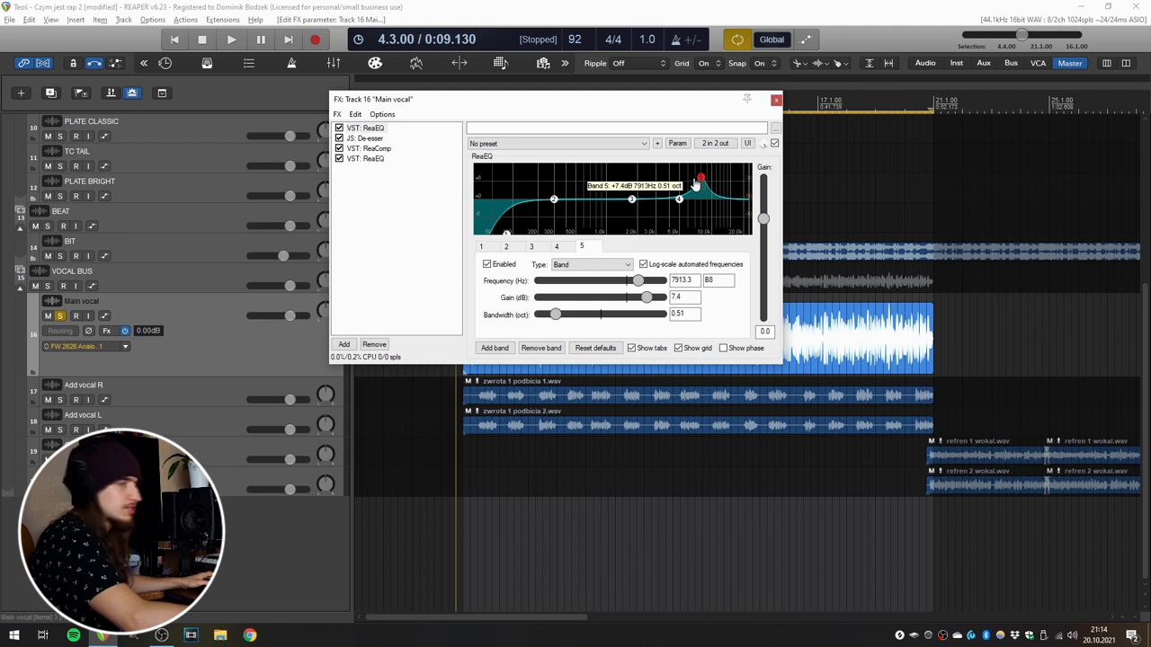
{"action": "left_click_drag", "start_coordinate": [702, 178], "coordinate": [553, 178]}
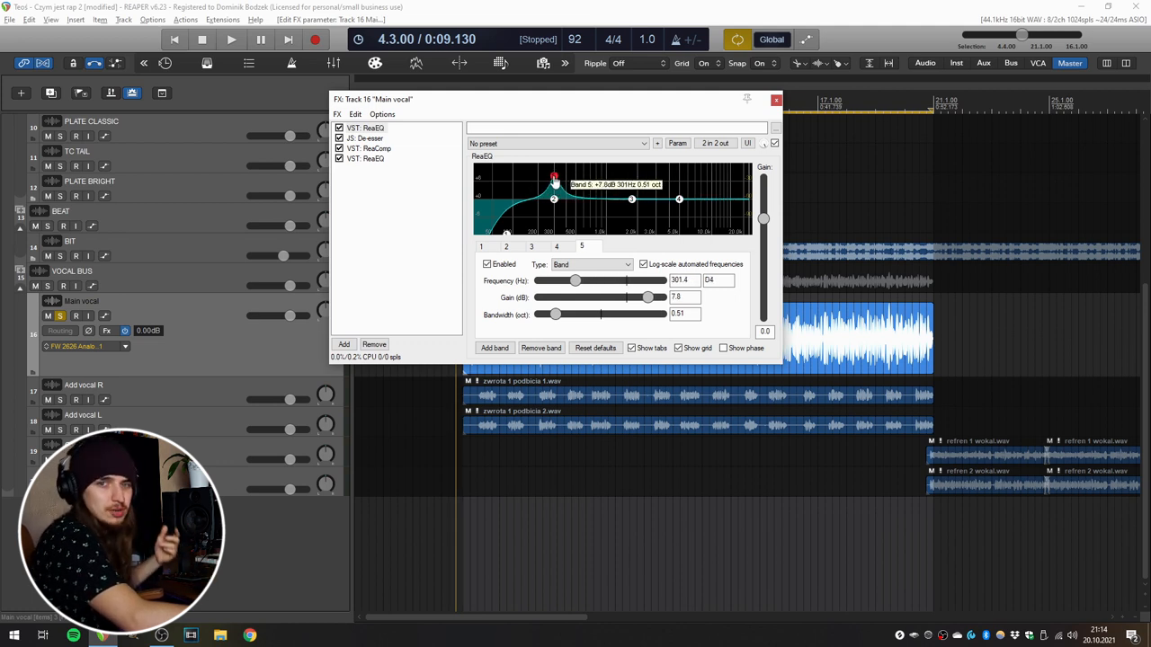
{"action": "left_click_drag", "start_coordinate": [554, 178], "coordinate": [554, 180]}
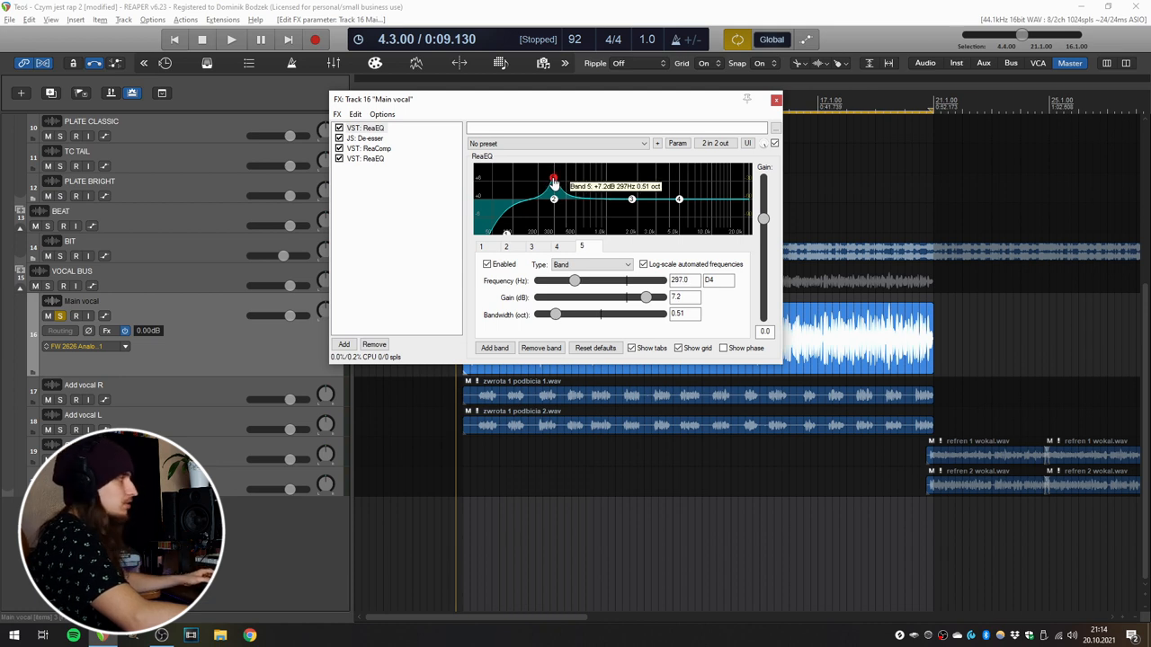
Sweep the boost higher toward 1.4 kHz while the vocal plays, then stop playback
{"action": "left_click", "coordinate": [231, 40]}
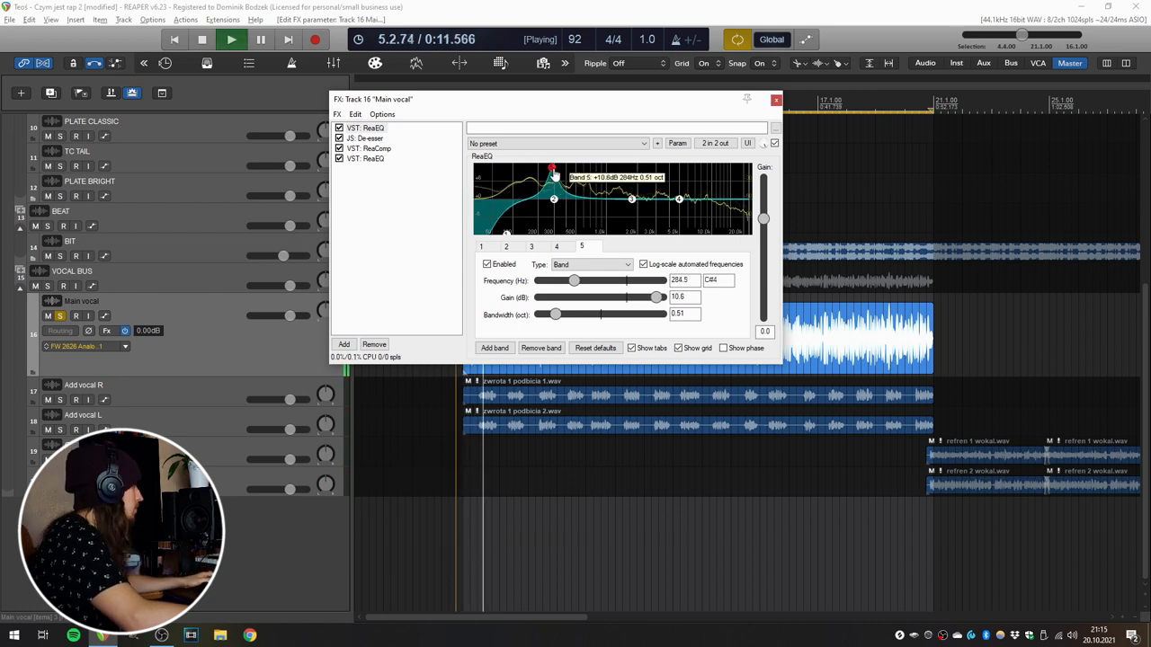
{"action": "left_click_drag", "start_coordinate": [554, 170], "coordinate": [579, 173]}
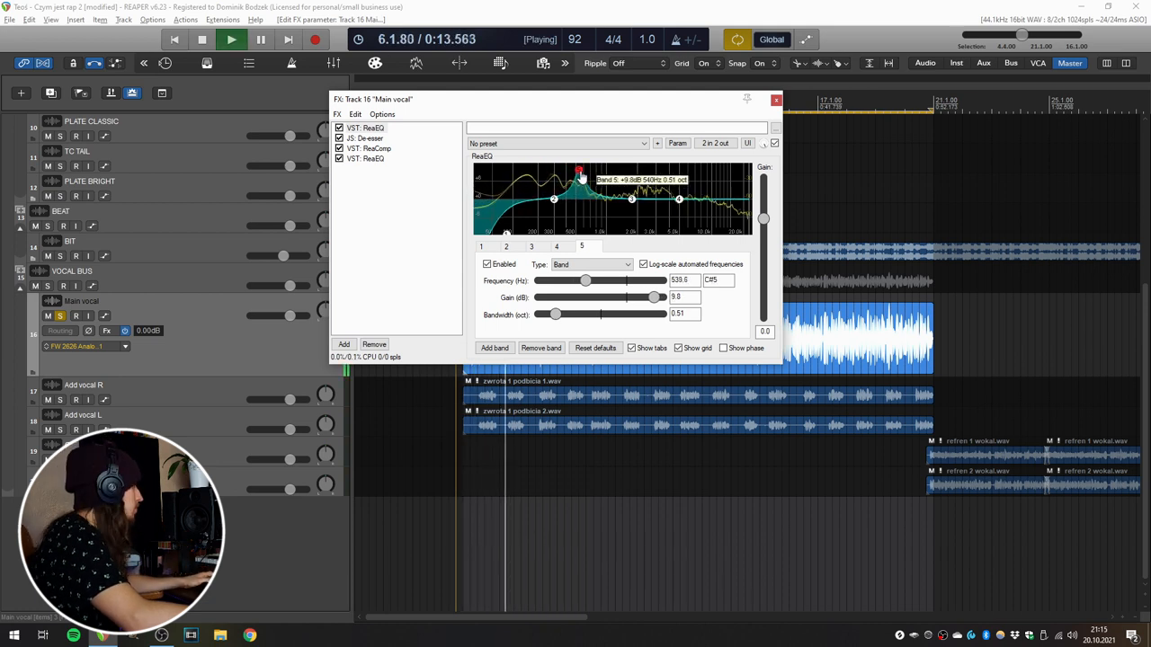
{"action": "left_click_drag", "start_coordinate": [579, 173], "coordinate": [582, 172]}
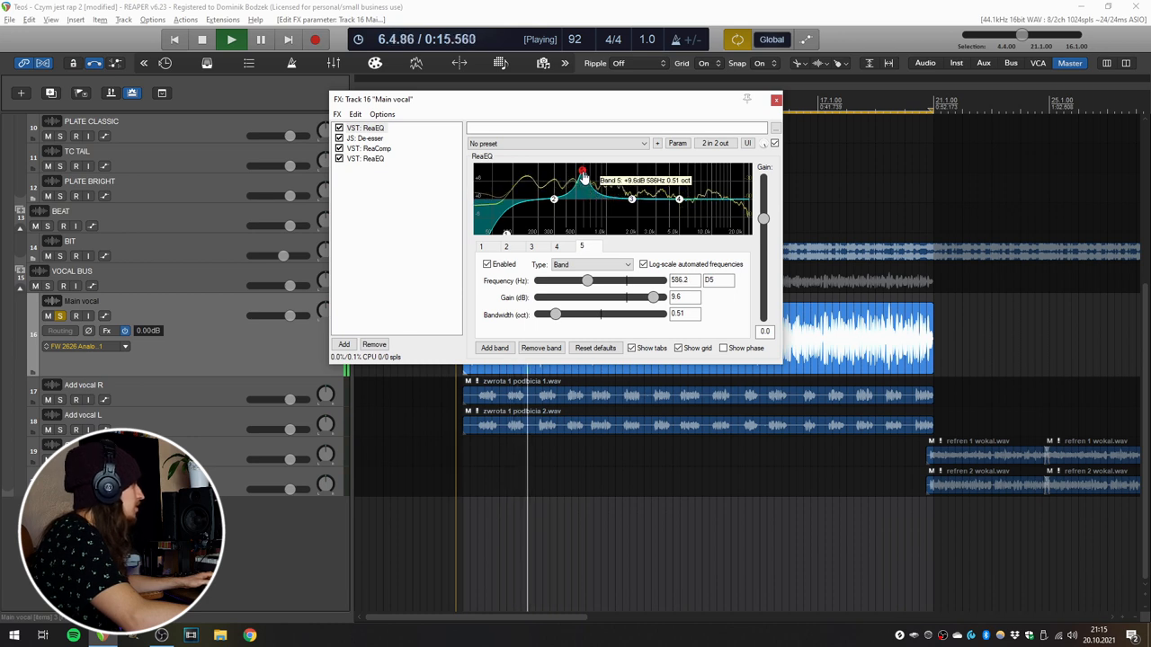
{"action": "left_click", "coordinate": [201, 40]}
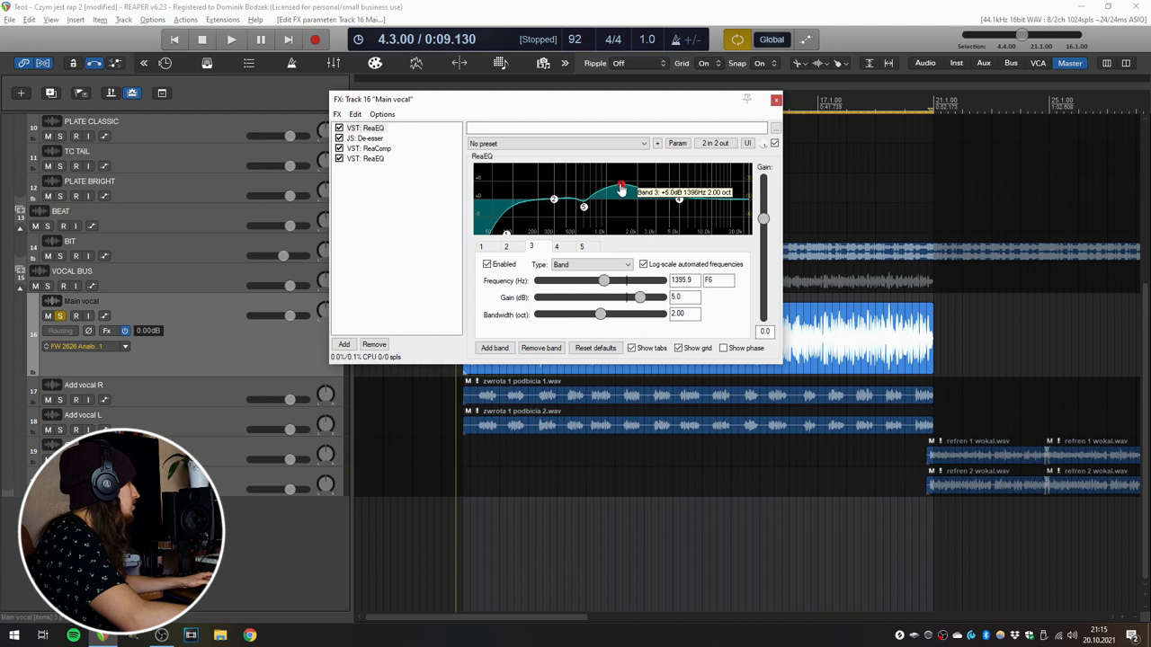
Narrow the band, boost it strongly and sweep during playback to settle on the boxy frequency near 1 kHz
{"action": "left_click_drag", "start_coordinate": [600, 313], "coordinate": [550, 313]}
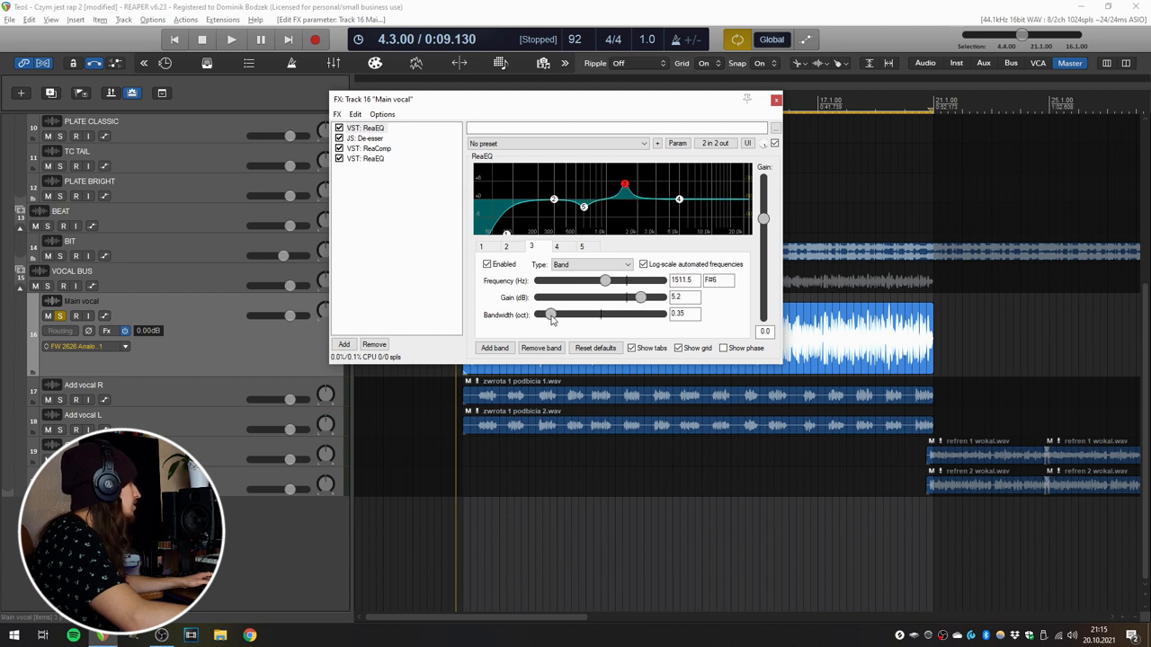
{"action": "left_click_drag", "start_coordinate": [626, 185], "coordinate": [611, 180]}
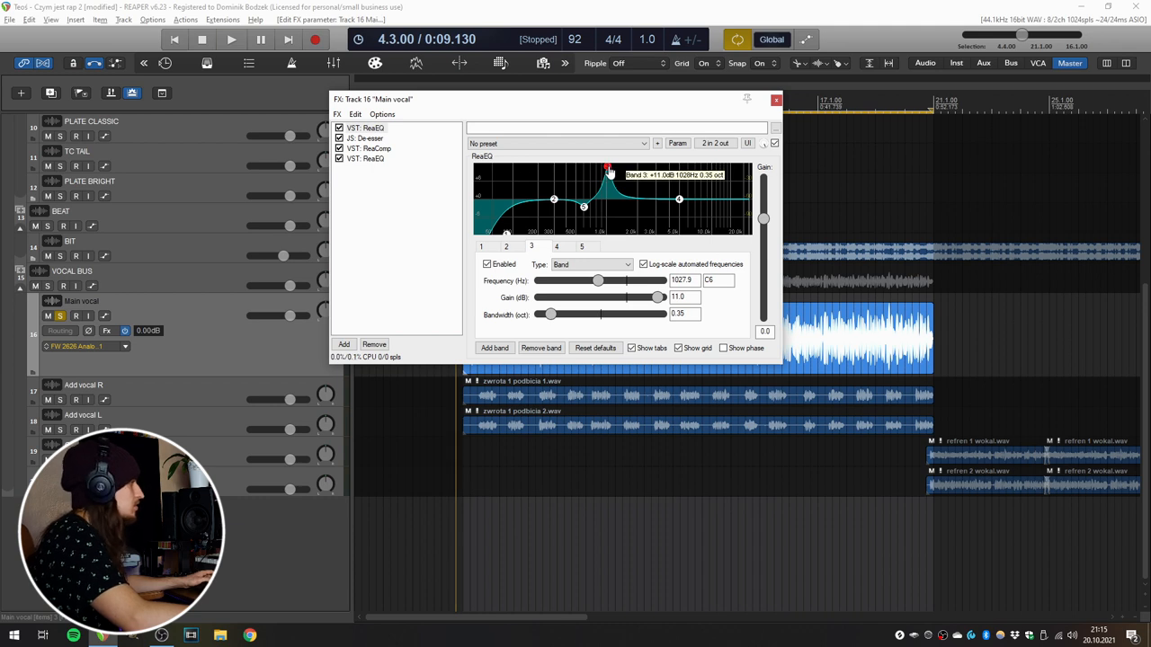
{"action": "left_click", "coordinate": [230, 39]}
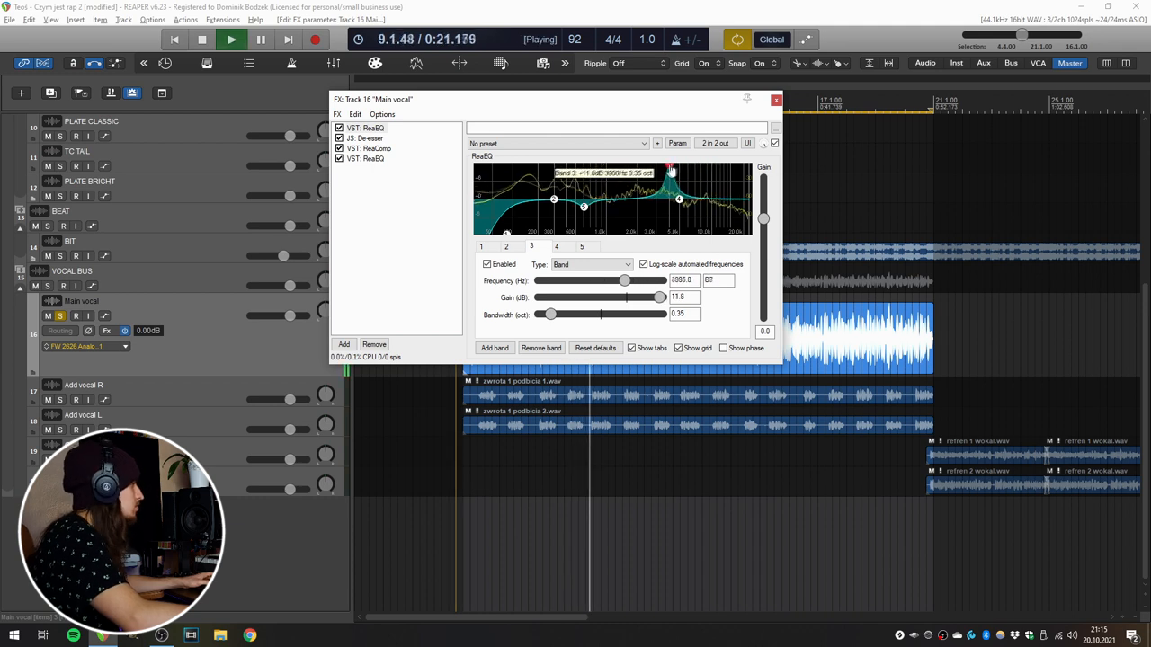
{"action": "left_click_drag", "start_coordinate": [669, 171], "coordinate": [633, 177]}
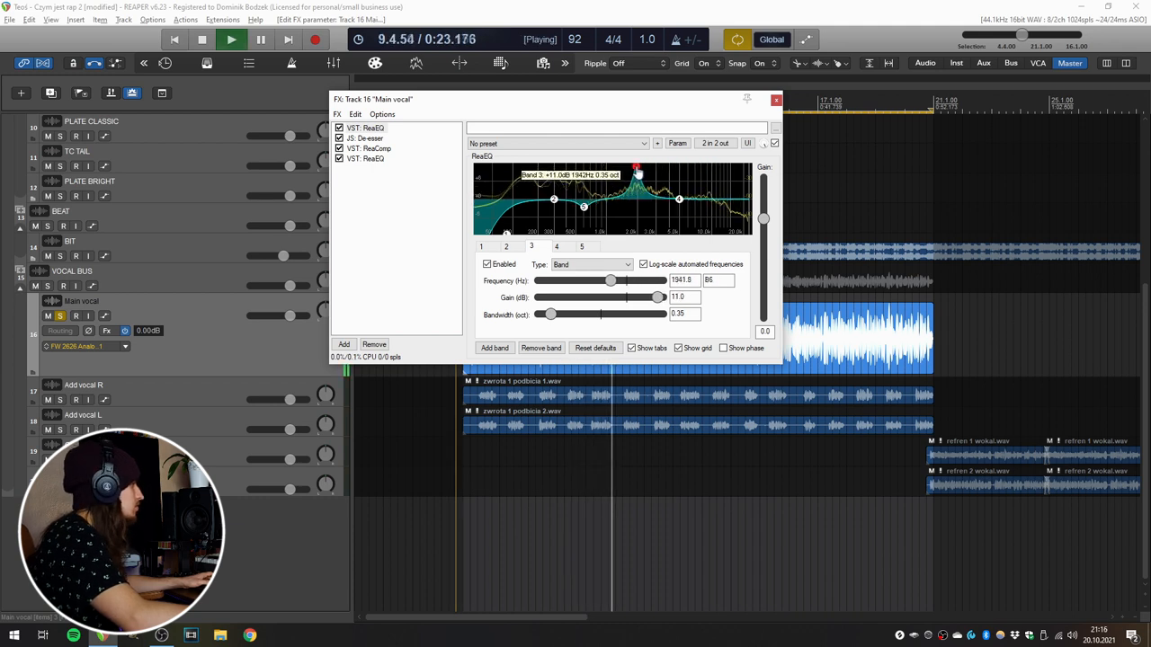
{"action": "left_click_drag", "start_coordinate": [637, 171], "coordinate": [628, 177]}
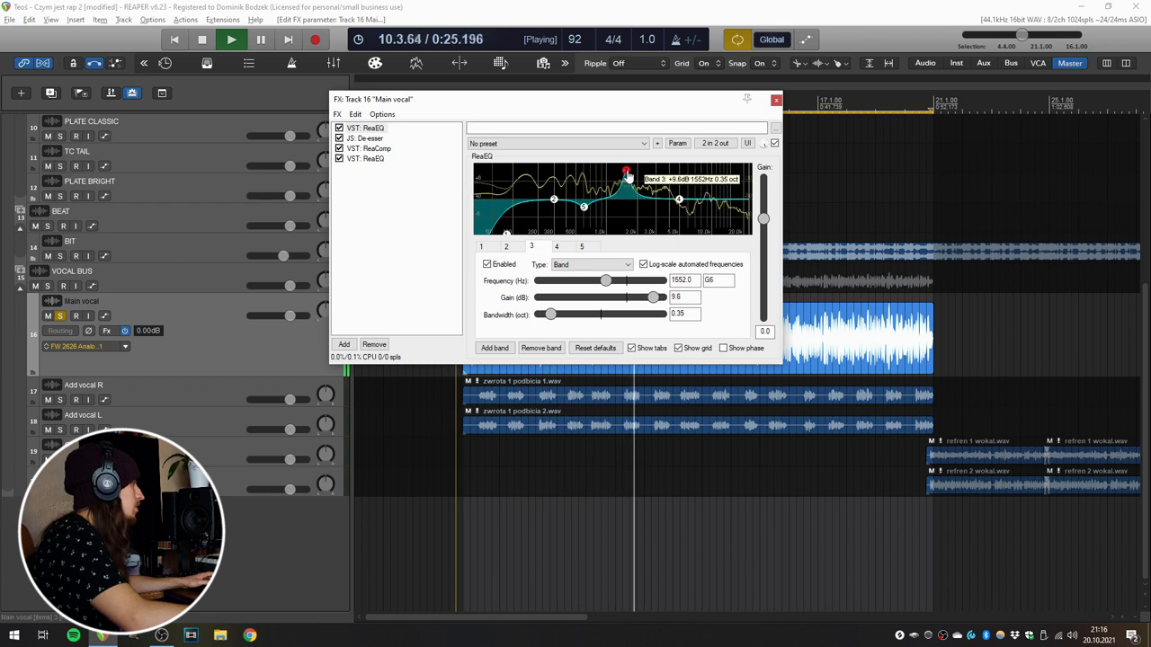
Turn the boost into a gentle cut below 0 dB
{"action": "left_click_drag", "start_coordinate": [628, 176], "coordinate": [627, 205]}
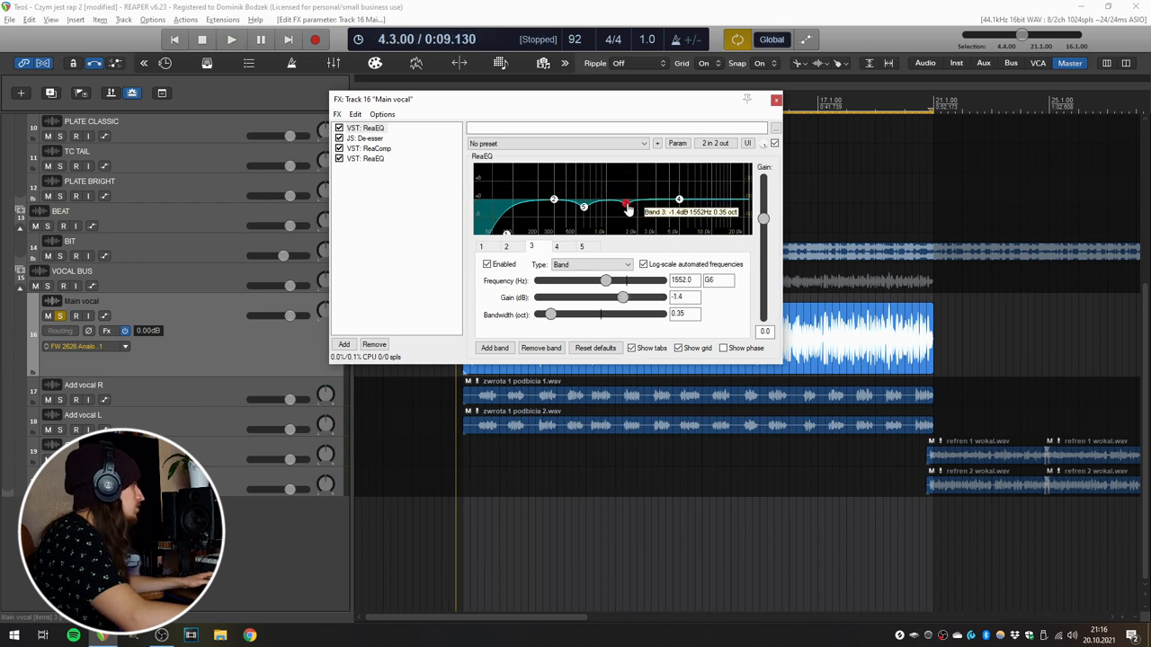
{"action": "left_click_drag", "start_coordinate": [626, 207], "coordinate": [626, 208]}
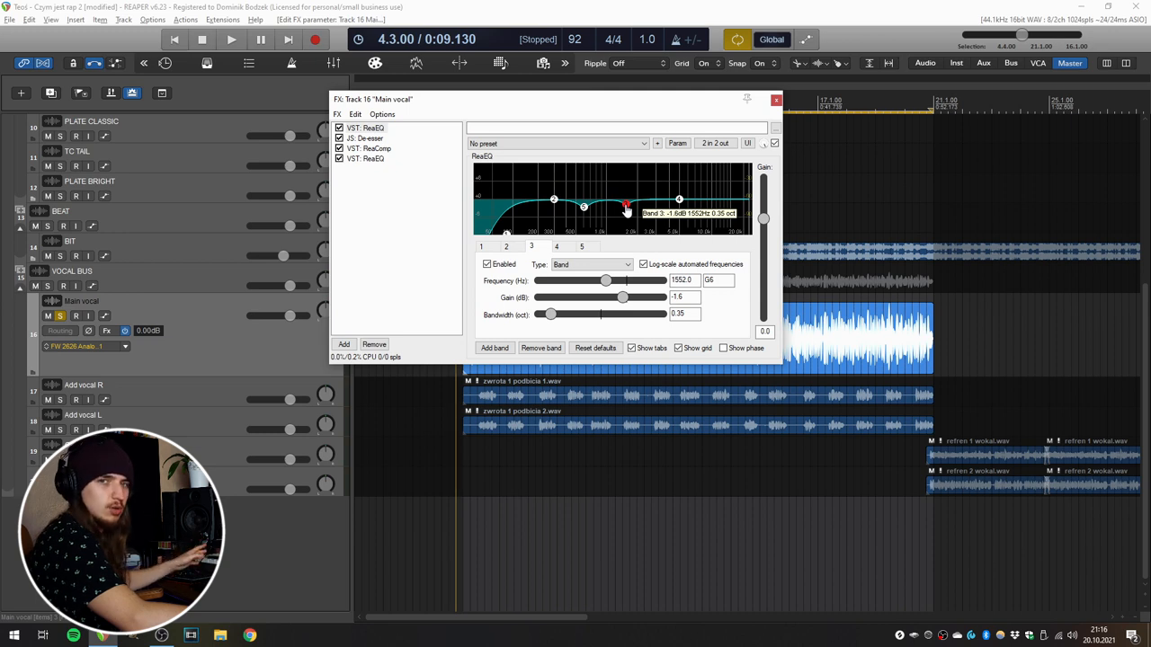
Play the song and bypass the Main vocal's whole effects chain to compare
{"action": "left_click", "coordinate": [230, 39]}
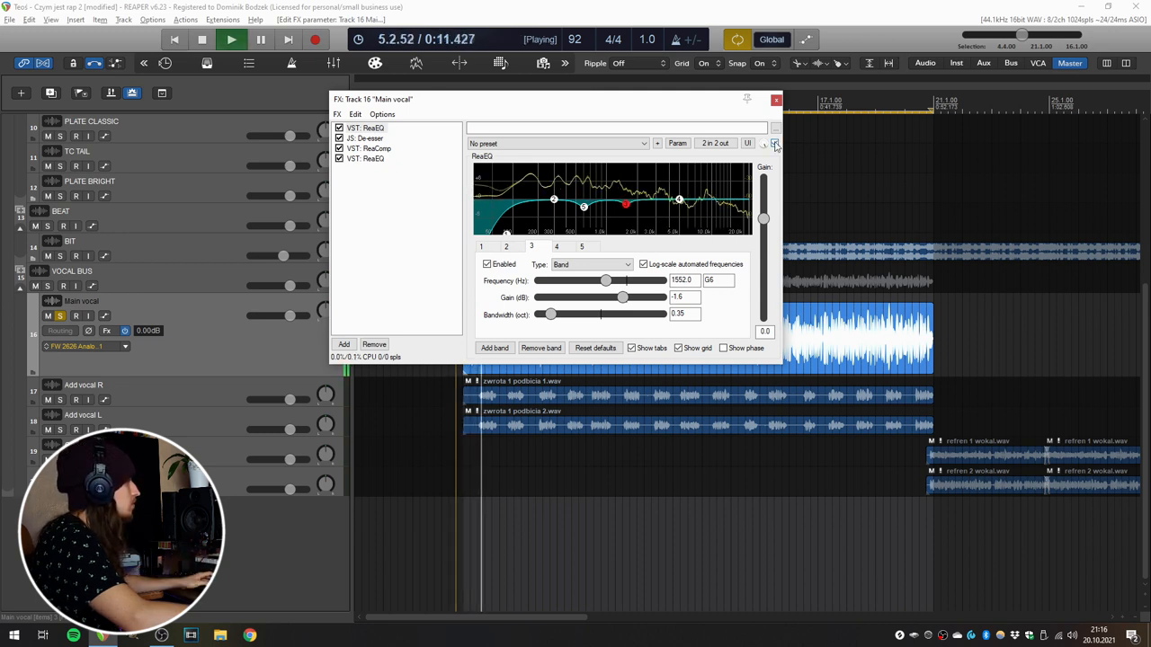
{"action": "left_click", "coordinate": [775, 144]}
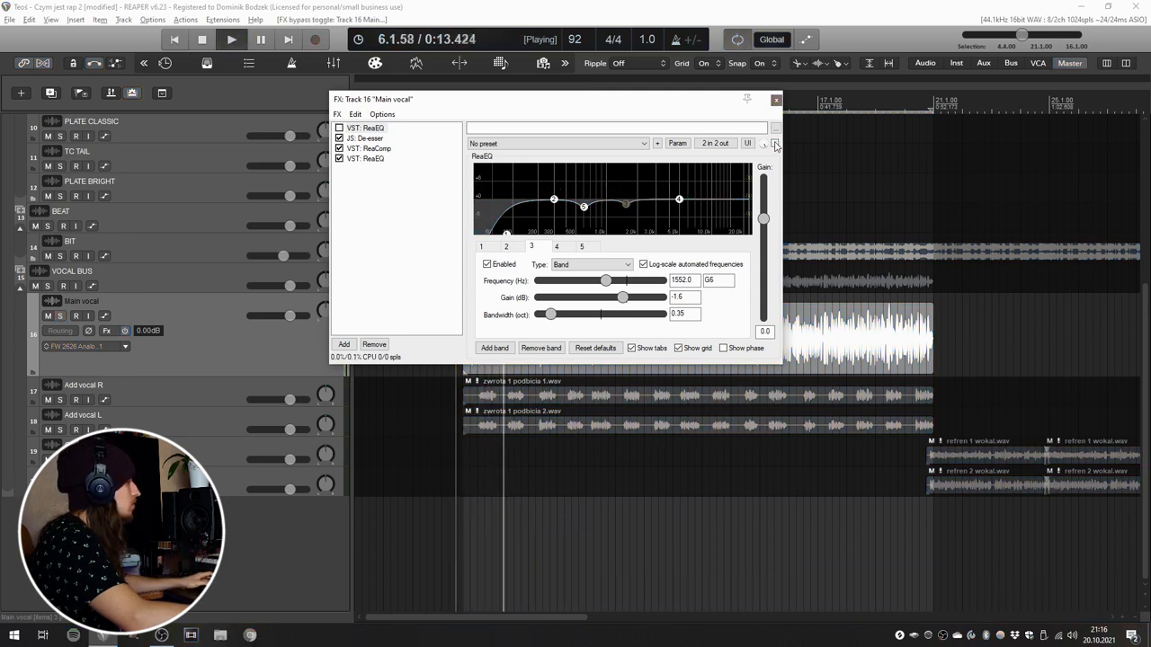